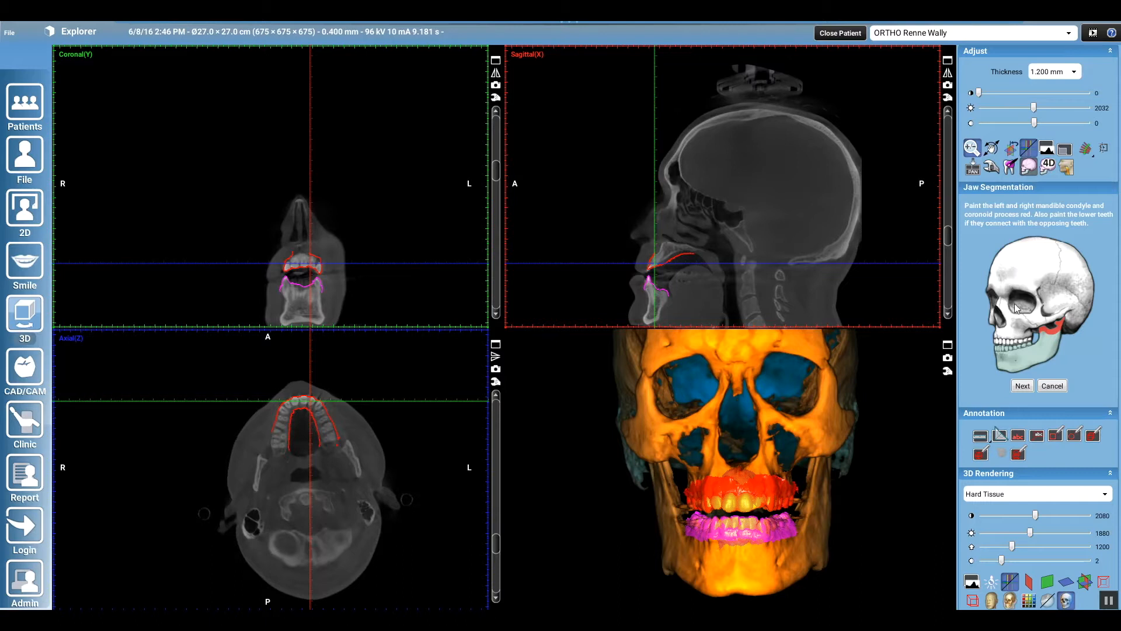
mouse_move(1028, 357)
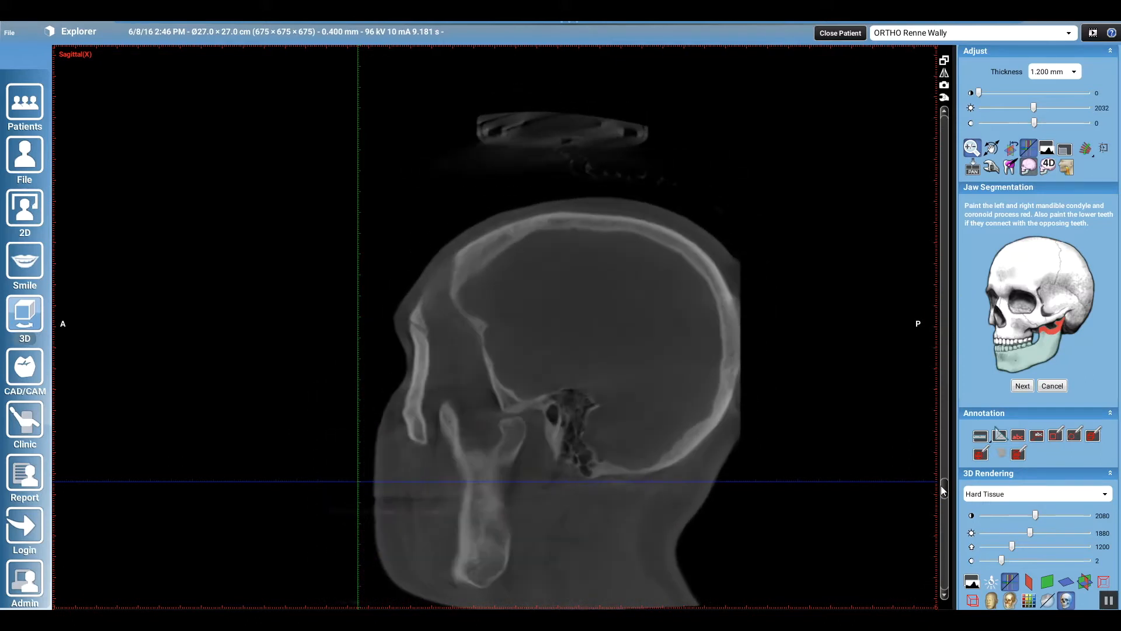
- Brush the mandibular condyle and coronoid process red on the sagittal slice
left_click_drag(444, 414, 501, 451)
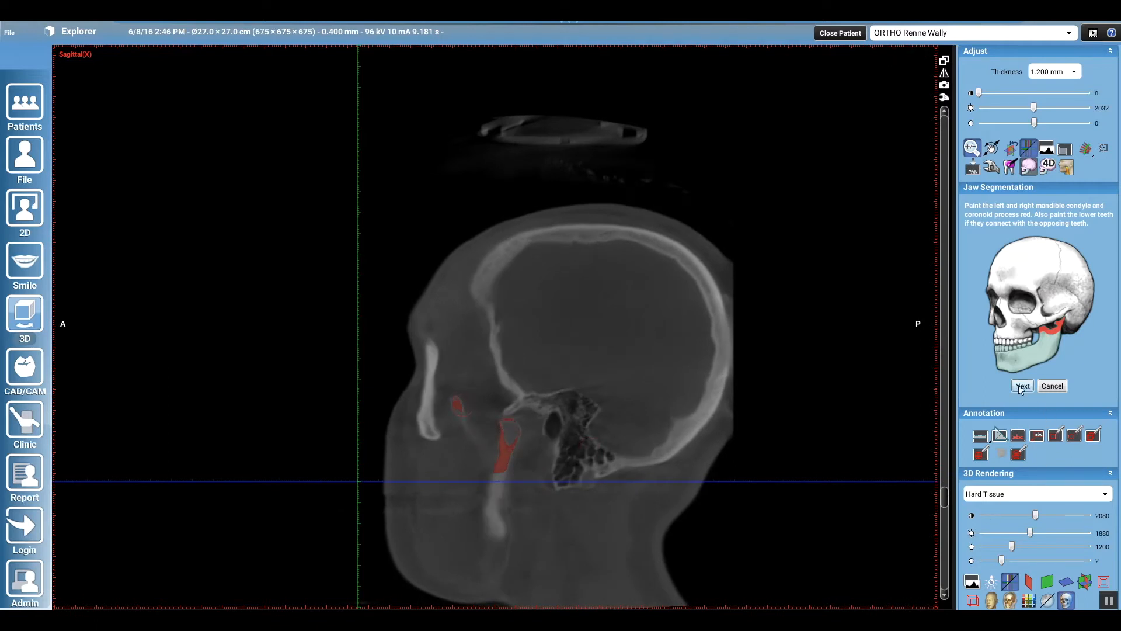
- Advance Jaw Segmentation to the threshold step with the skull bone overlaid pink
left_click(1022, 385)
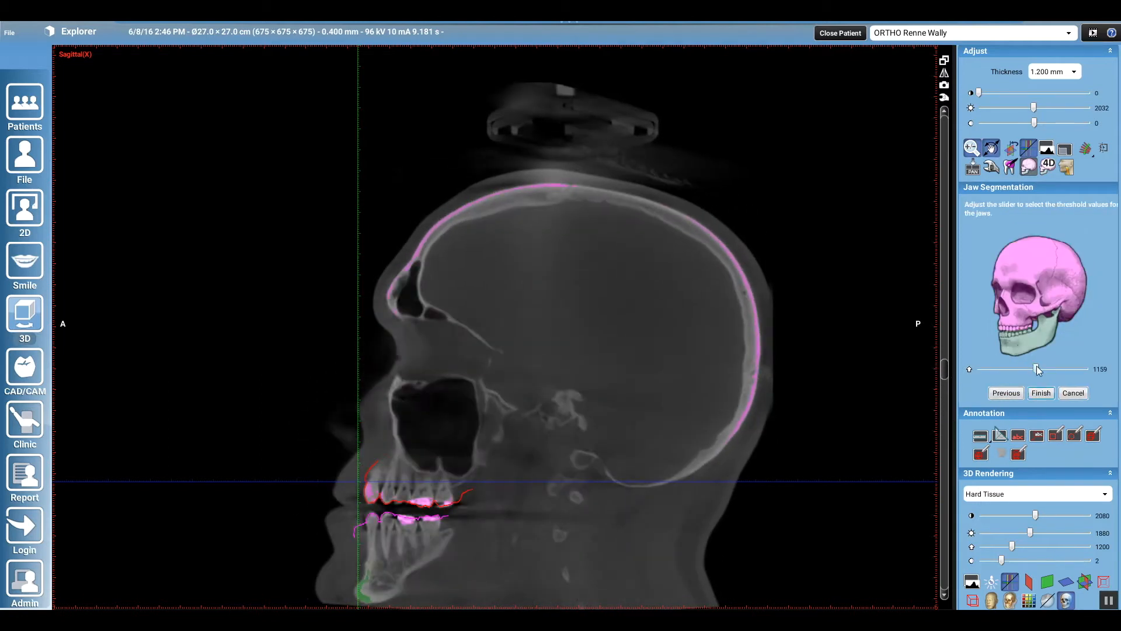
- Lower the jaw threshold from about 1159 to 408 so the lower jaw shows green
left_click_drag(1037, 368, 1000, 368)
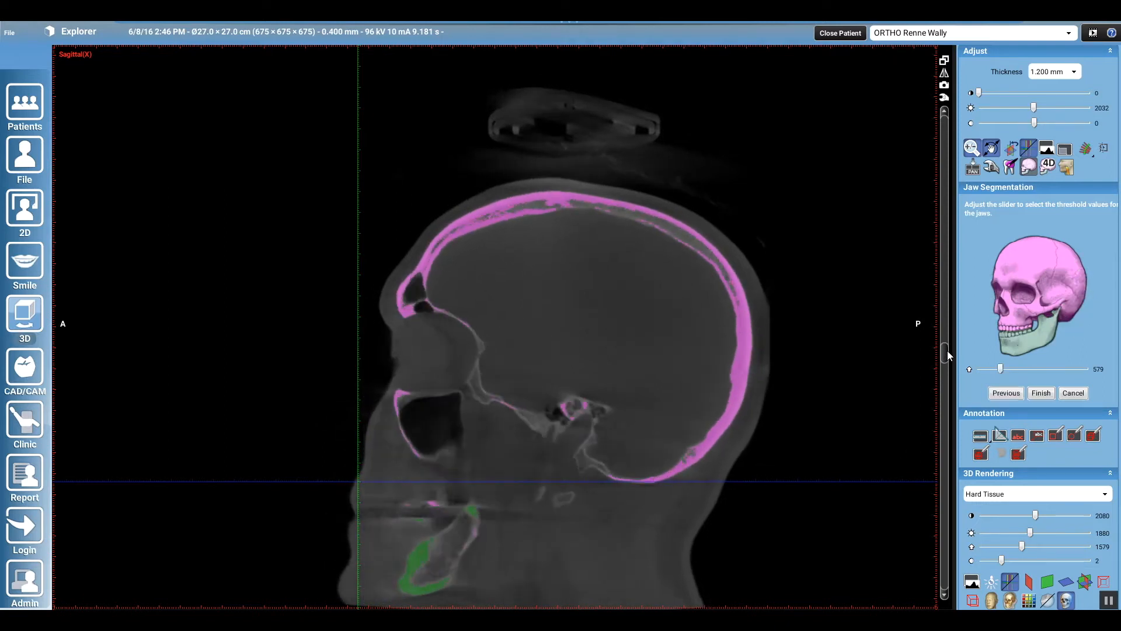
left_click_drag(1000, 368, 1001, 370)
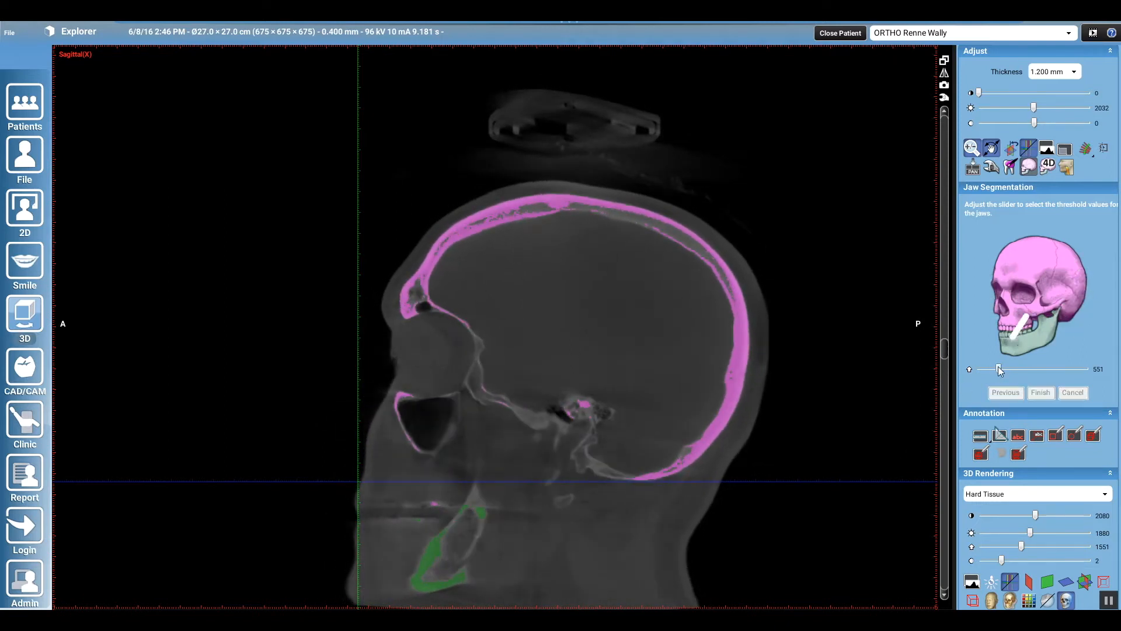
left_click_drag(1013, 369, 998, 369)
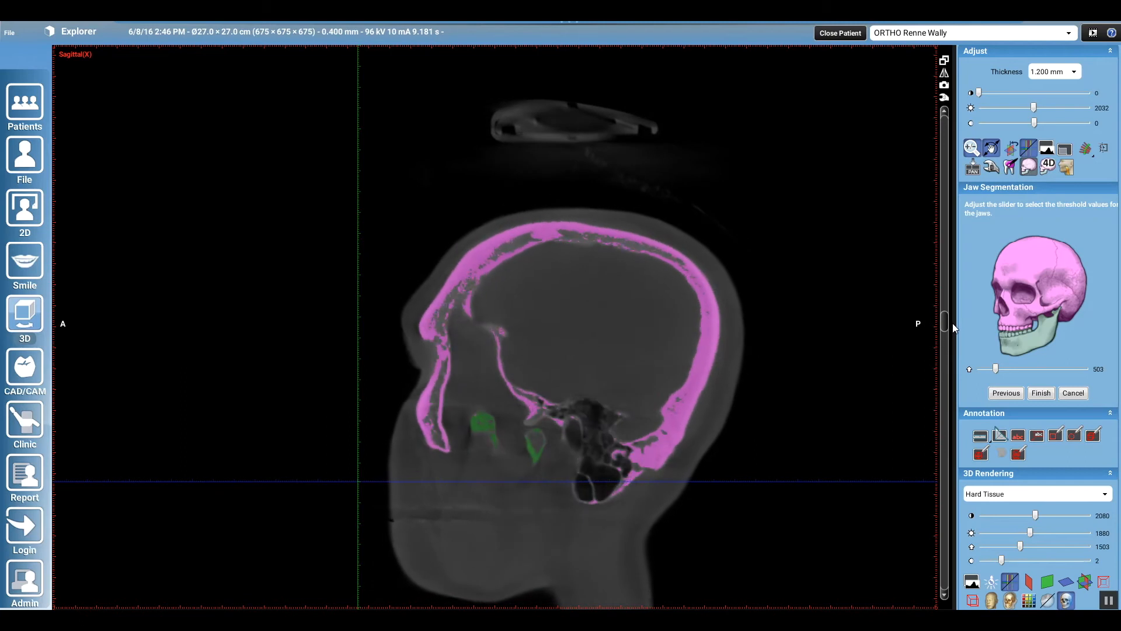
left_click_drag(995, 369, 995, 369)
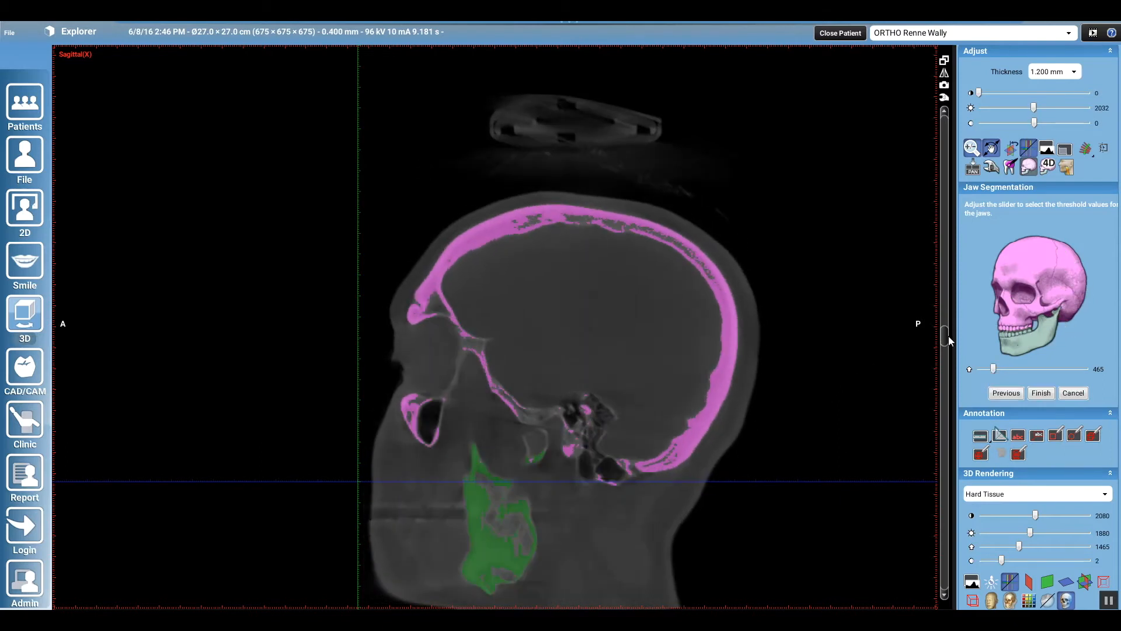
left_click_drag(994, 368, 991, 372)
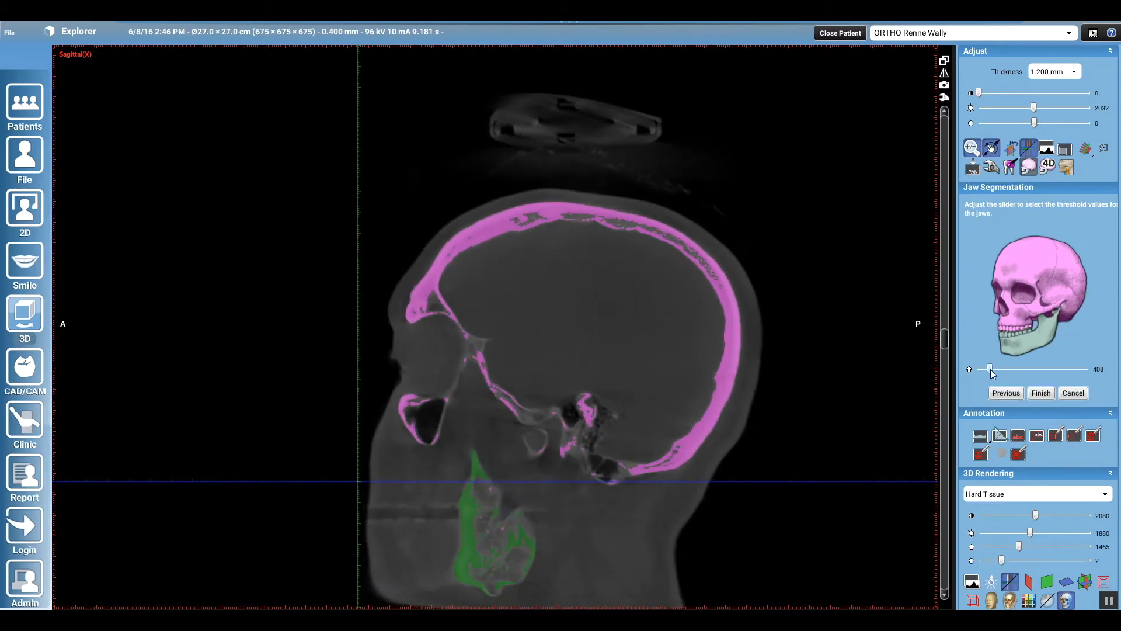
left_click_drag(1027, 547, 1018, 547)
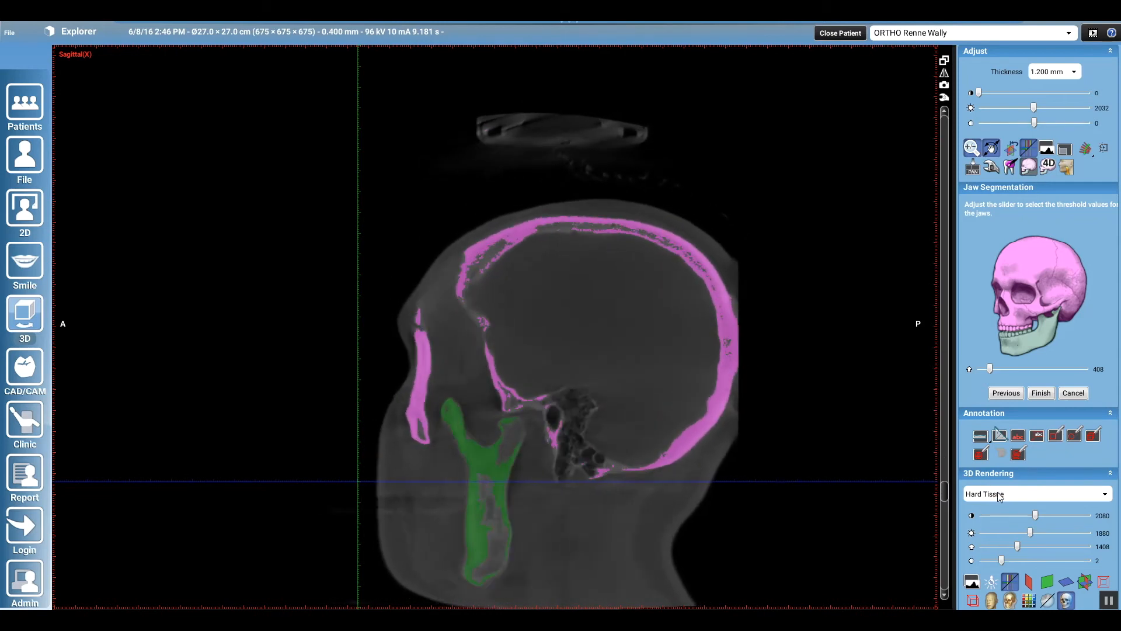
left_click_drag(990, 367, 987, 367)
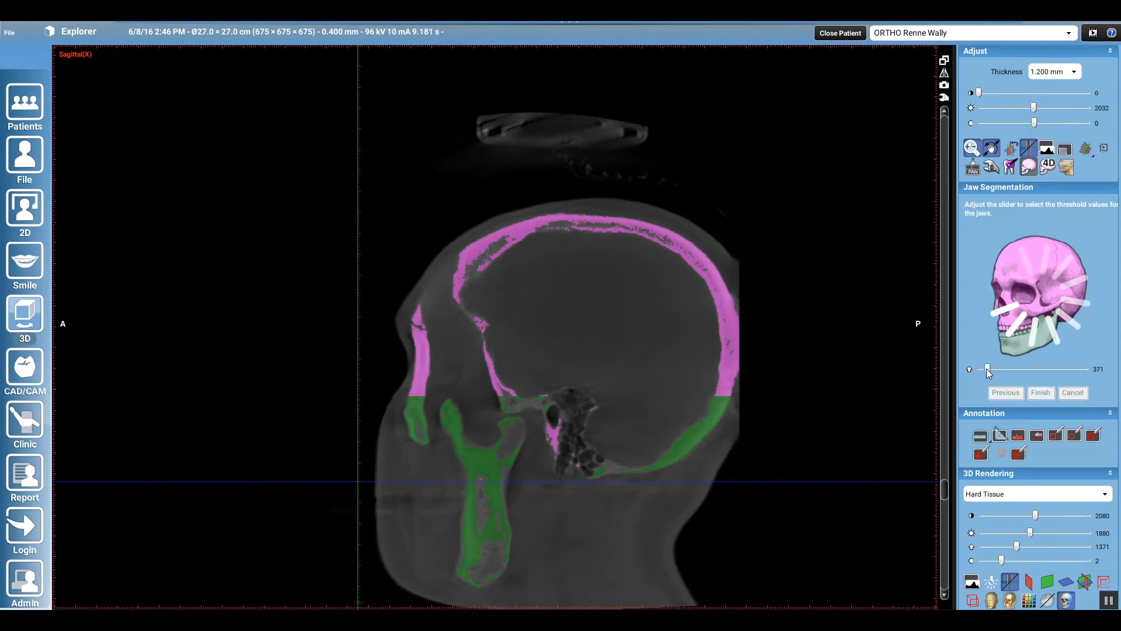
left_click_drag(986, 369, 994, 369)
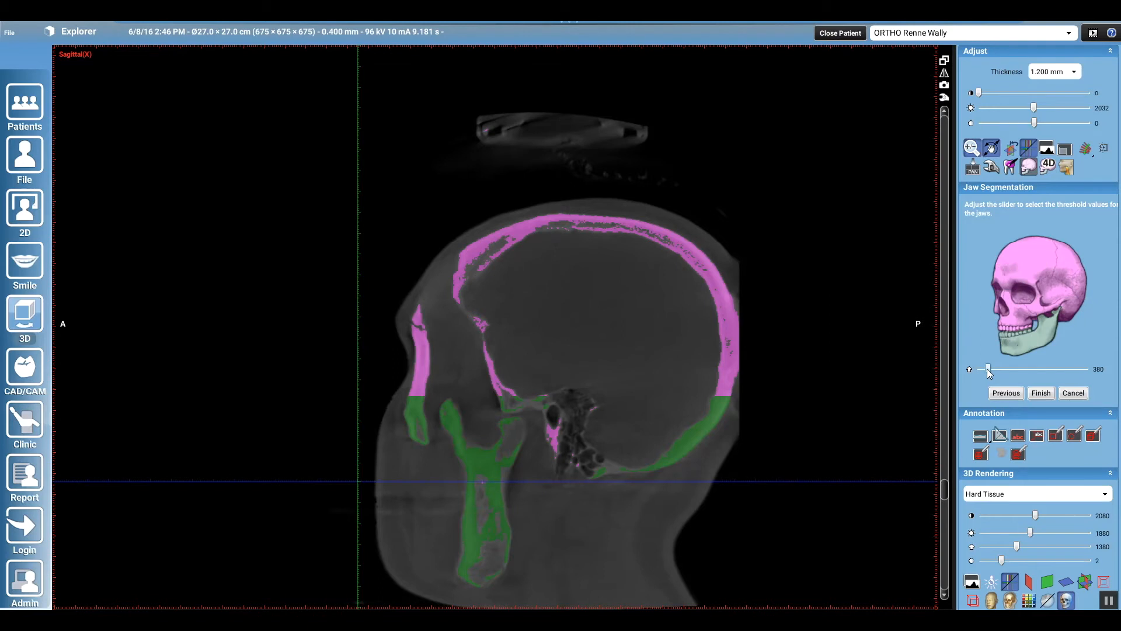
left_click_drag(988, 369, 991, 369)
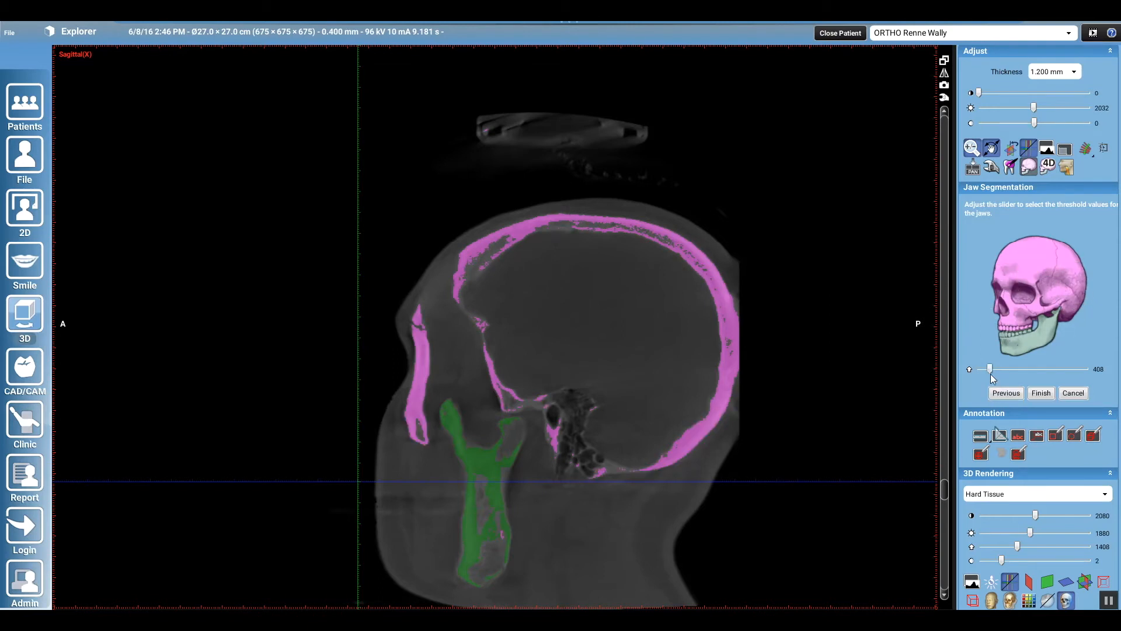
left_click_drag(991, 370, 989, 370)
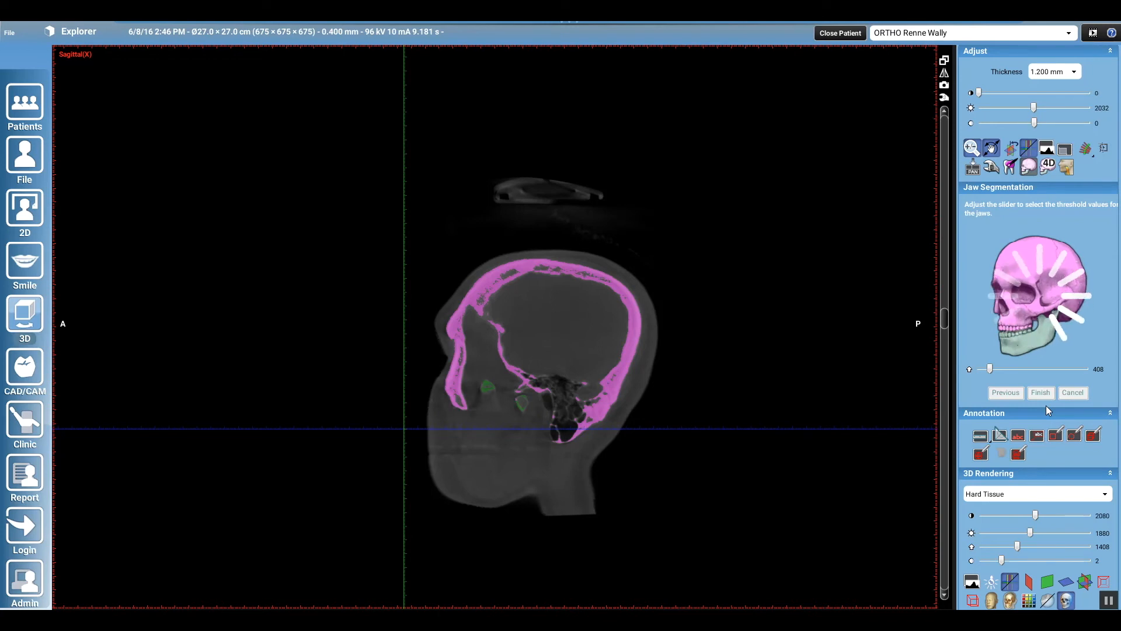
- Finish segmentation into Upper jaw and Lower jaw objects and bring up the module list
left_click(1040, 392)
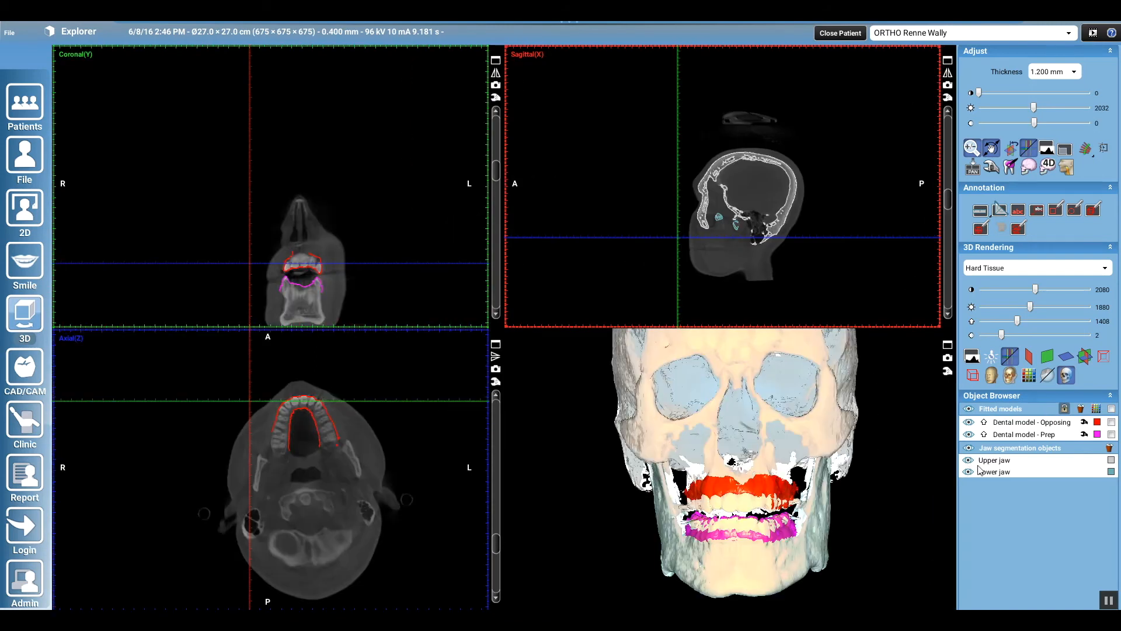
left_click(77, 30)
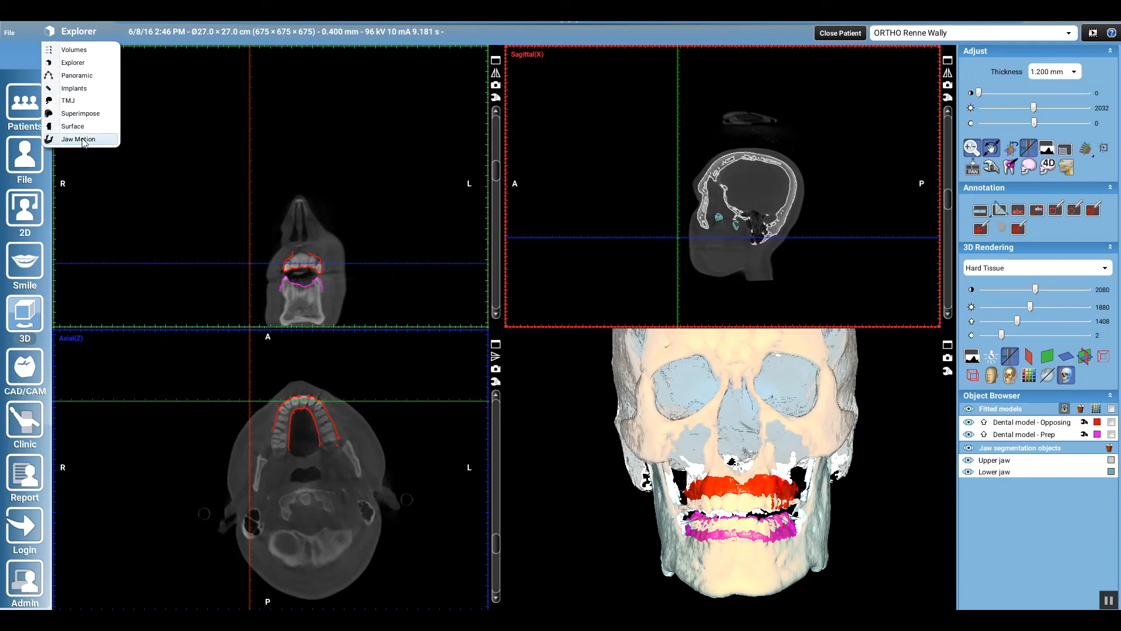
- In Jaw Motion, recolour the lower jaw green and the upper jaw blue, hiding dental models
left_click(78, 139)
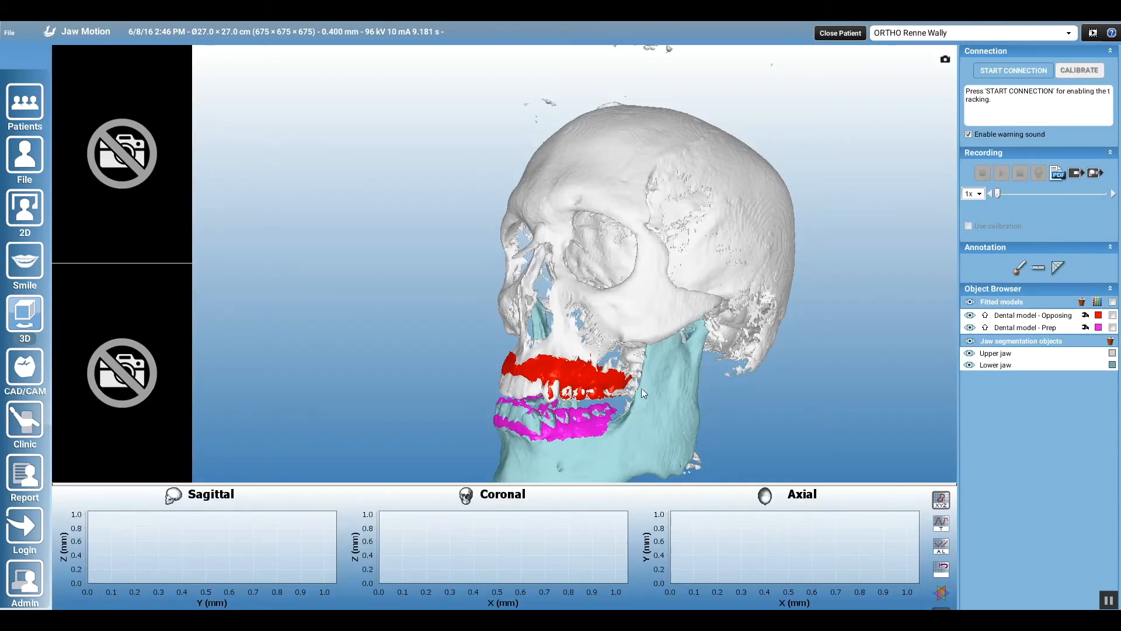
left_click(1085, 314)
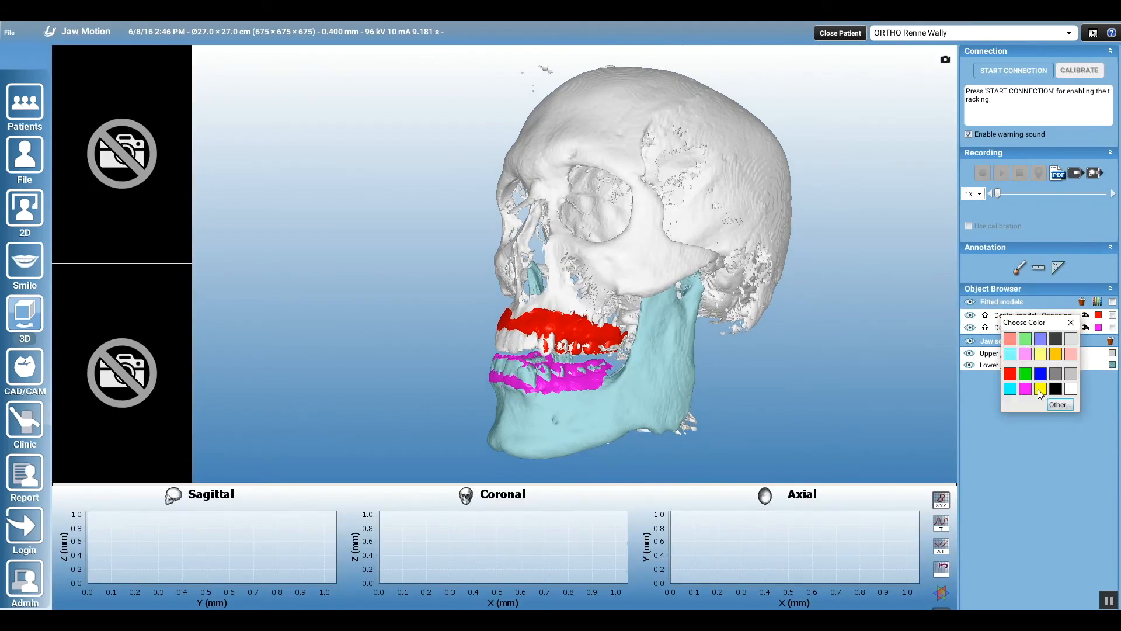
left_click(1024, 373)
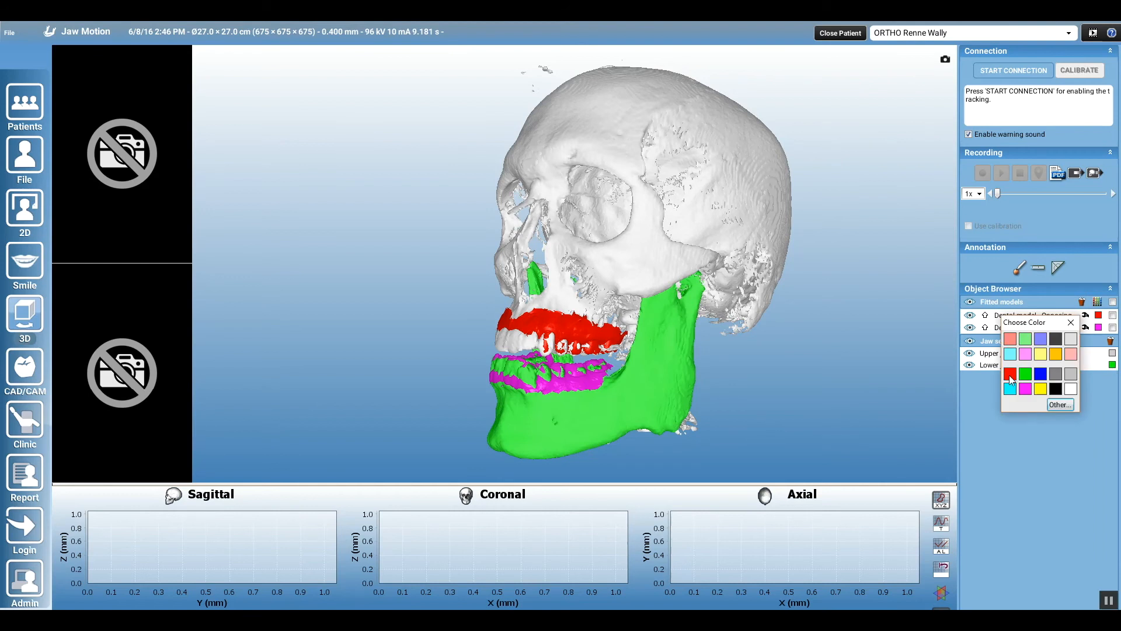
left_click(1009, 388)
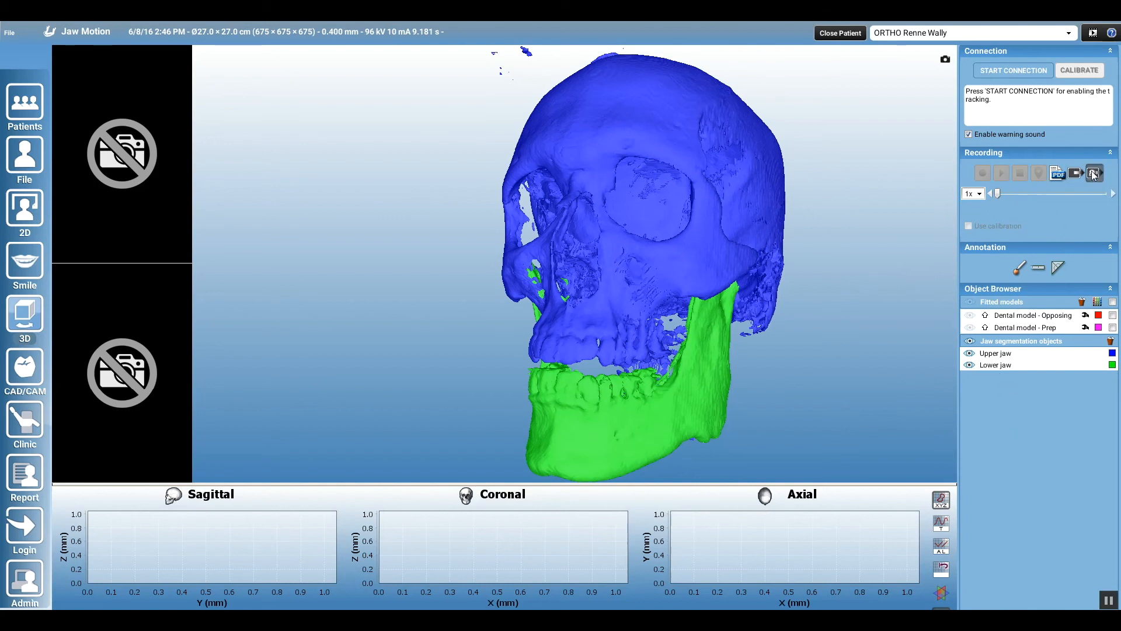
- Export RENNE_WALLY_LOWER_JAW and RENNE_WALLY_UPPER_JAW as STL files to the romexis rocks folder
left_click(1094, 173)
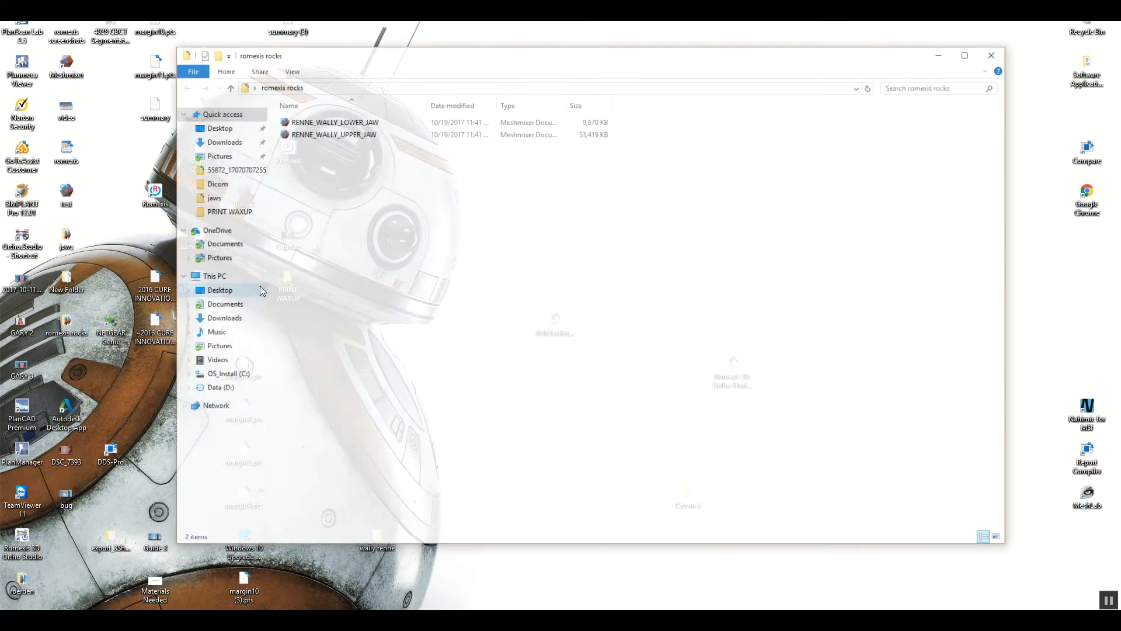
- Open the RENNE_WALLY_LOWER_JAW file from Explorer in Autodesk Meshmixer
left_click(332, 121)
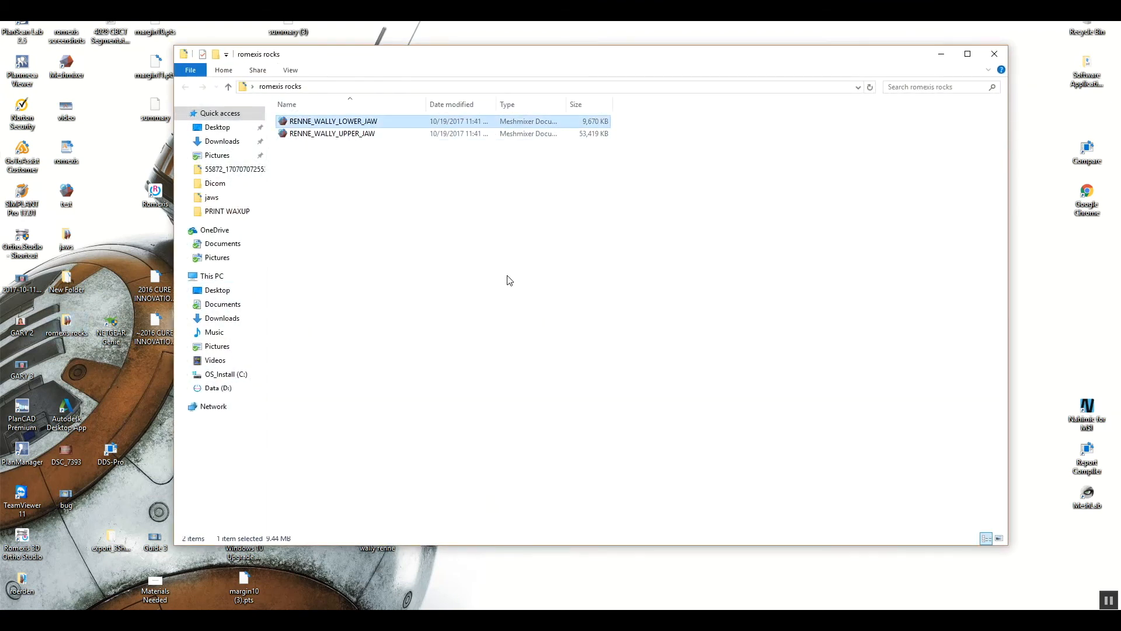
double_click(333, 120)
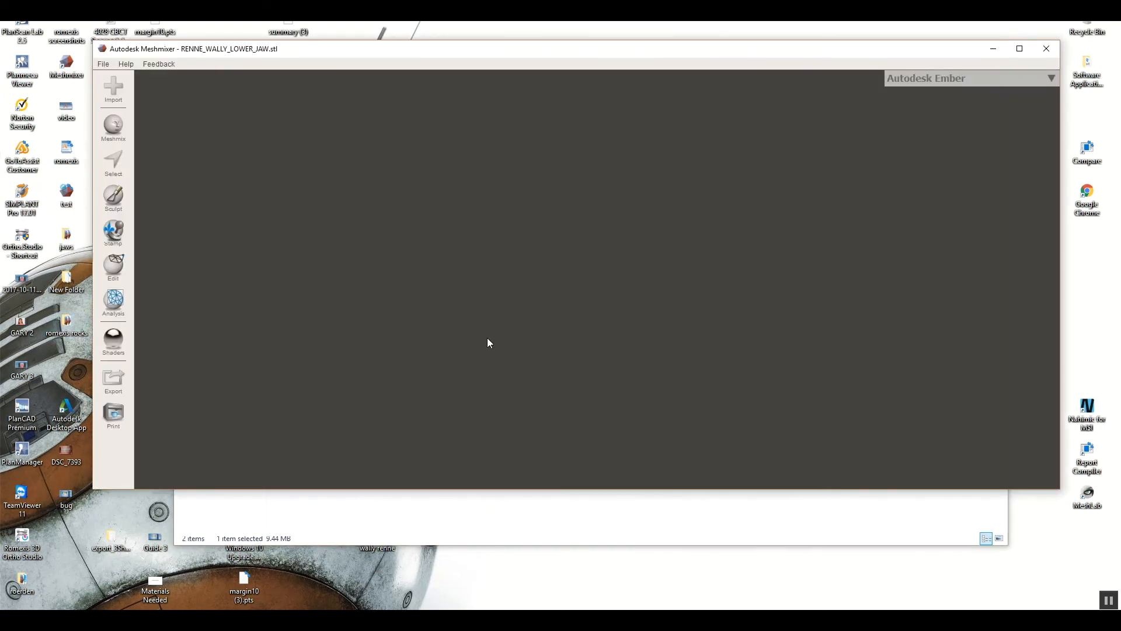